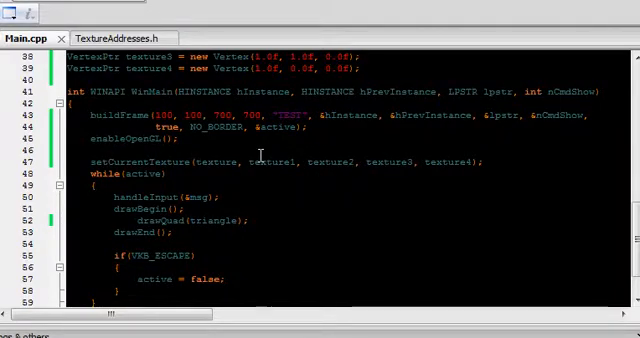
Enter texture1 as the second argument of the setCurrentTexture call in Main.cpp.
scroll("up", 3)
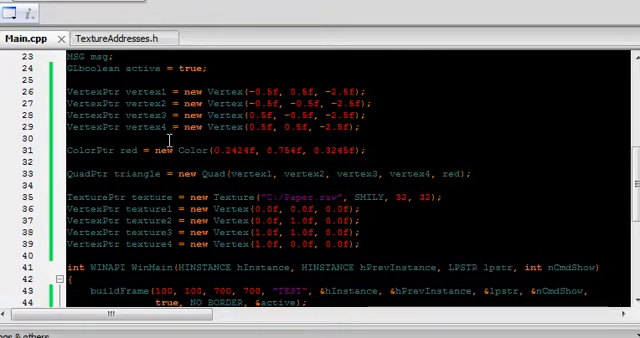
scroll("down", 3)
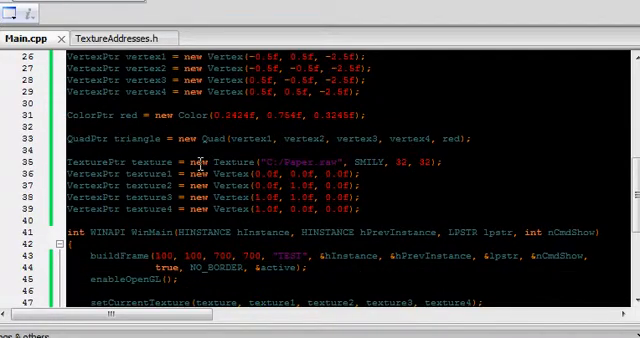
scroll("down", 3)
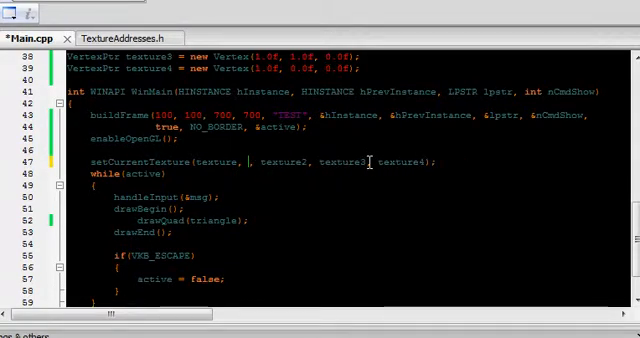
type("texture1")
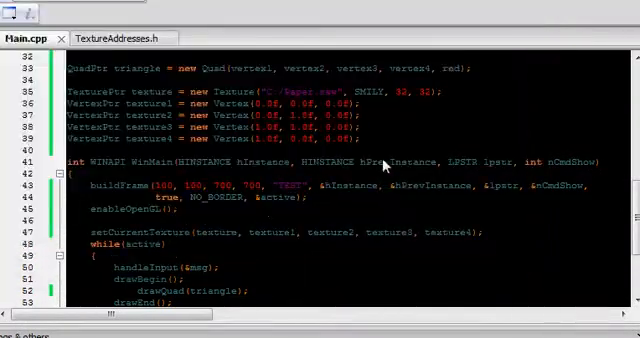
scroll("down", 3)
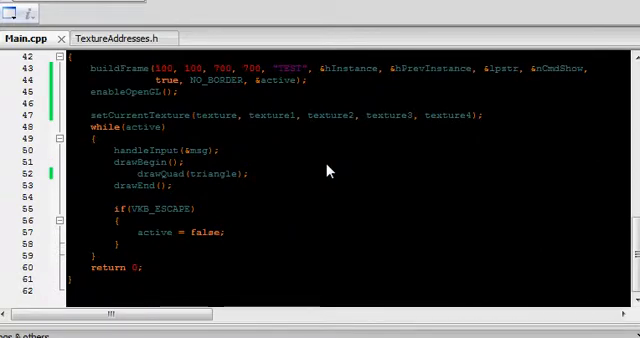
scroll("up", 3)
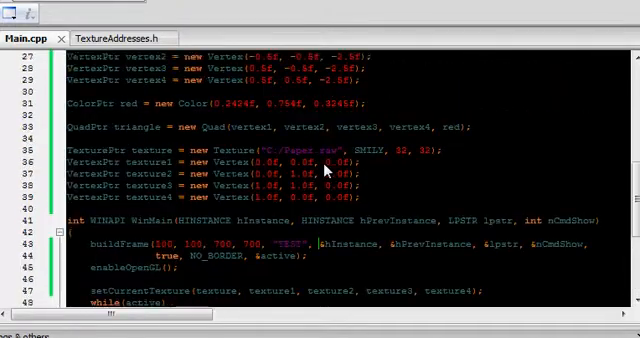
mouse_move(310, 178)
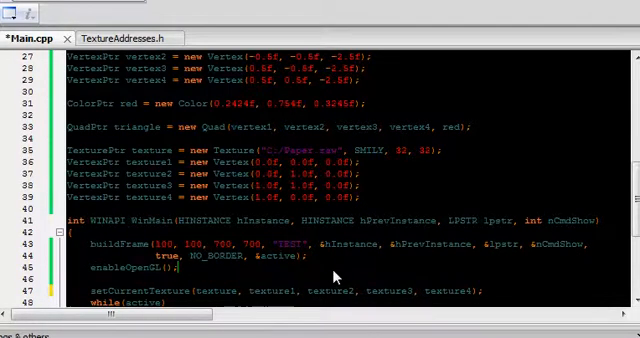
Select the first component value in the ColorPtr red = new Color(...) line to overwrite it.
scroll("up", 3)
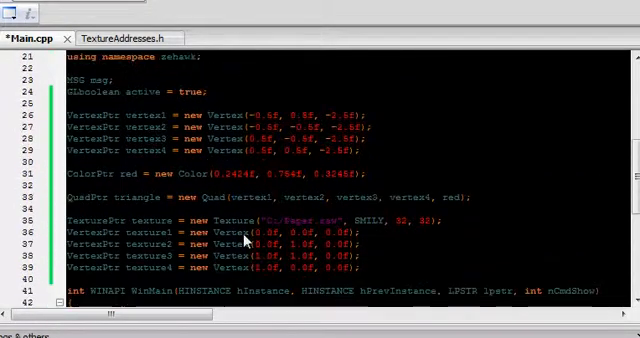
scroll("down", 3)
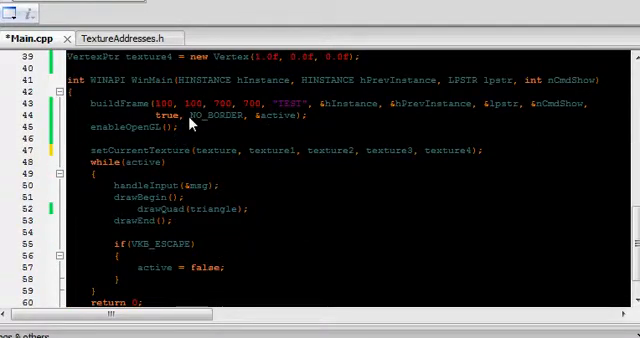
scroll("up", 3)
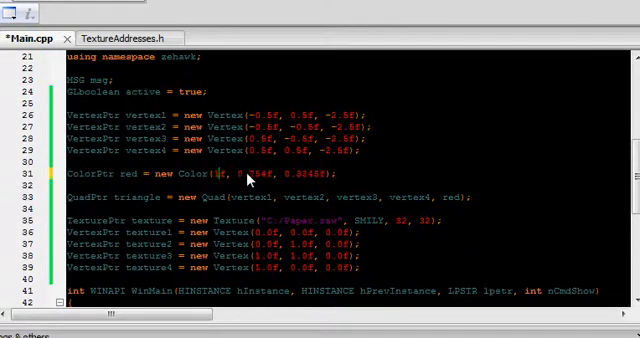
double_click(264, 176)
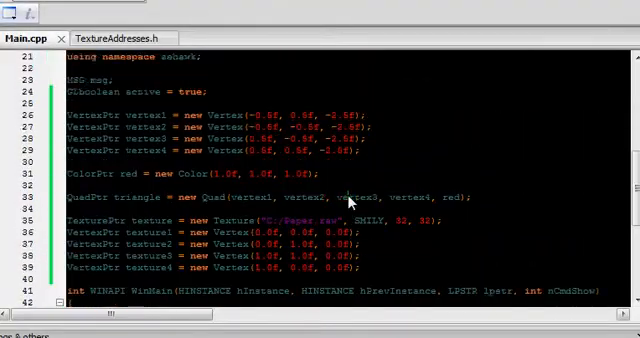
Add setBackgroundColor(Color(...0f, 1.0f)) and setAmbientLighting(0.55) calls below enableOpenGL().
scroll("down", 3)
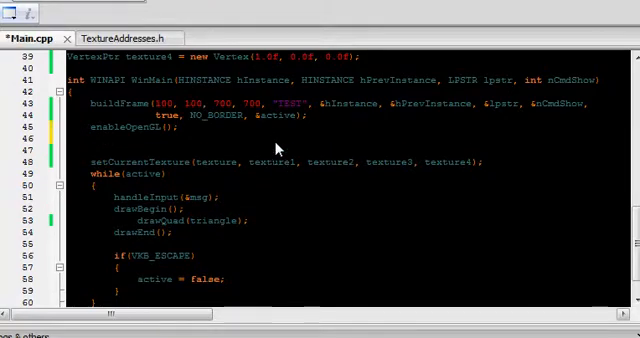
type("setBackground")
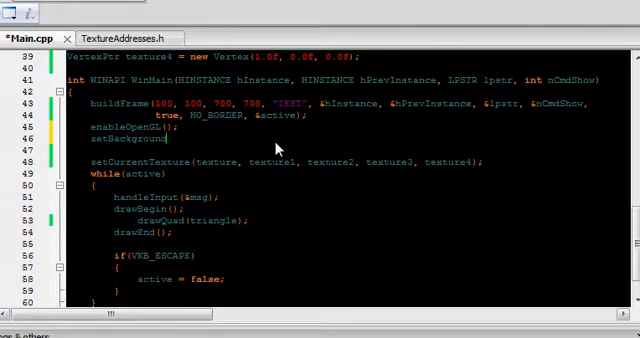
type("Color()")
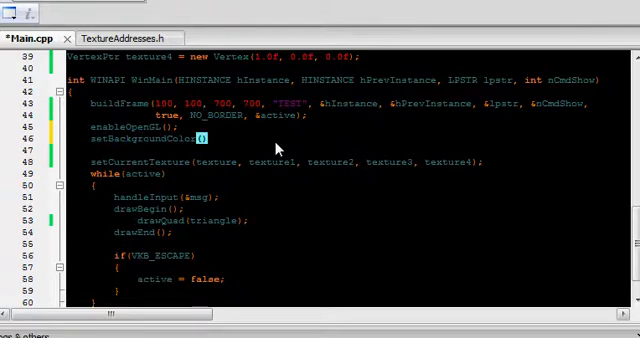
type(".0f, 1.0f, 0.0f")
type("setAmbientLighting(")
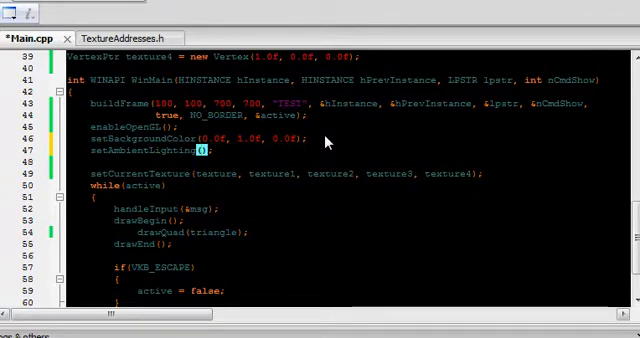
type("0.55")
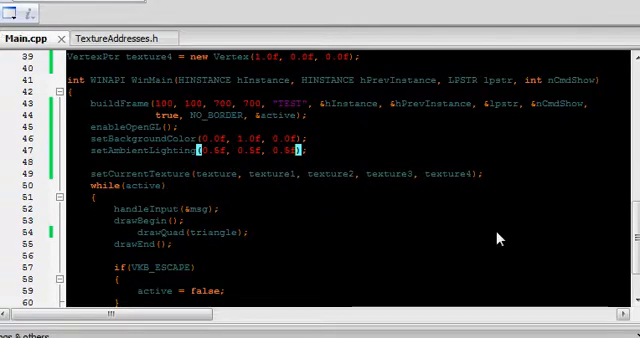
scroll("up", 3)
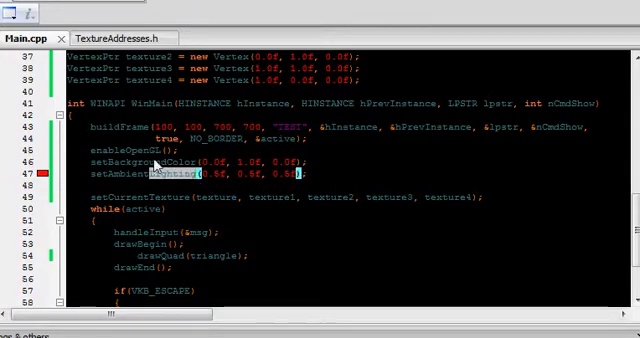
scroll("up", 3)
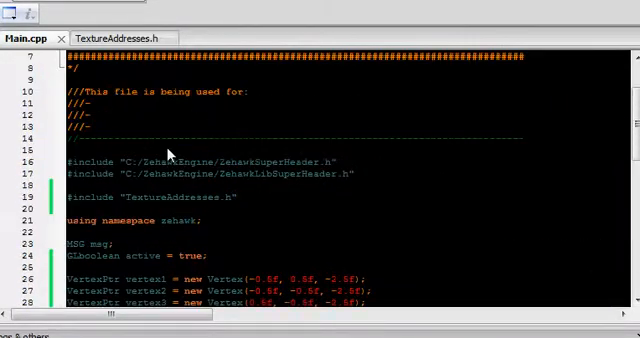
mouse_move(368, 176)
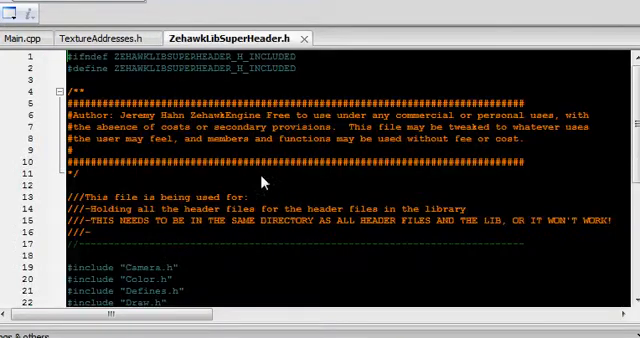
scroll("down", 3)
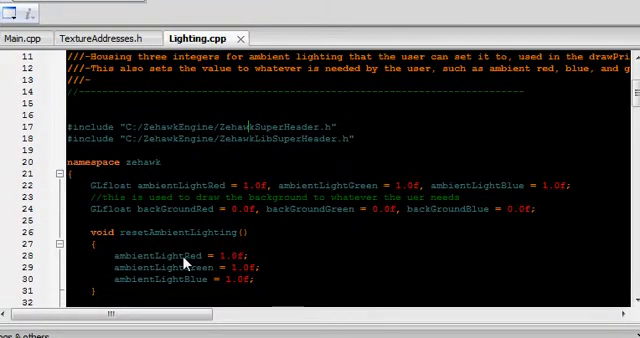
scroll("down", 3)
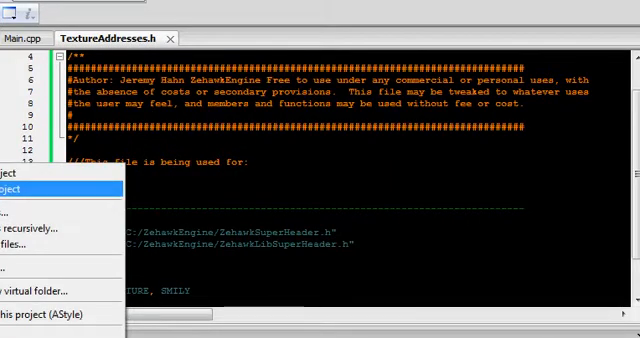
left_click(22, 36)
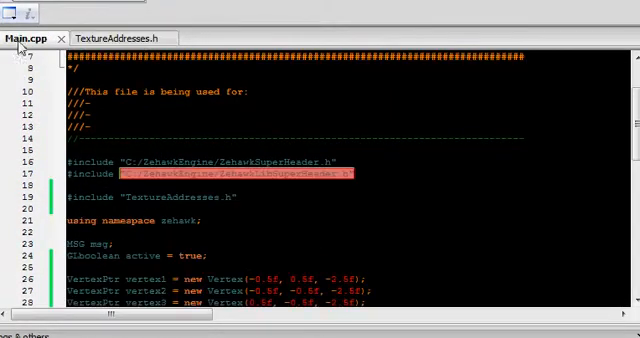
Scroll WinMain to the setBackgroundColor and ambient lighting calls.
scroll("down", 3)
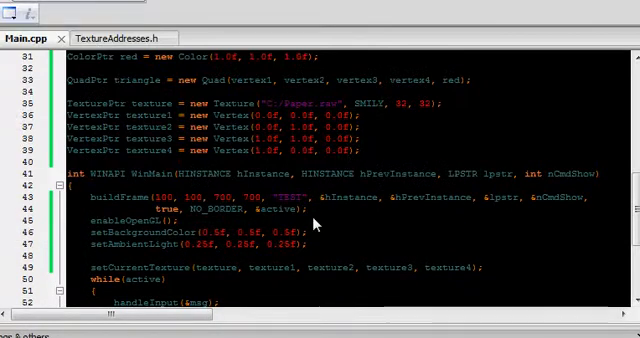
mouse_move(268, 252)
type("1.5")
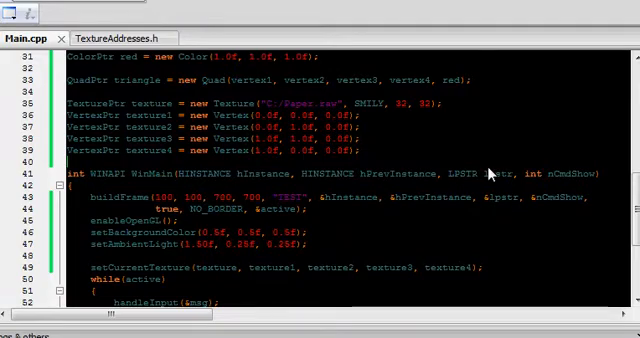
scroll("down", 3)
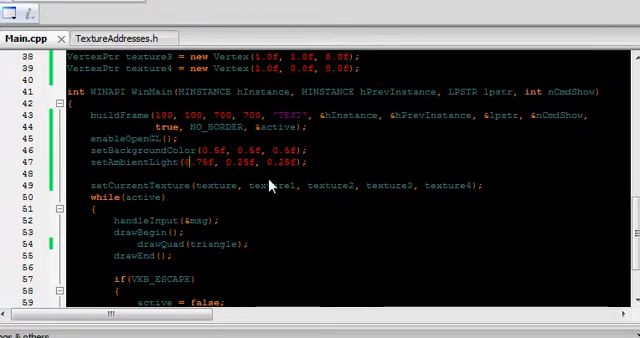
scroll("up", 3)
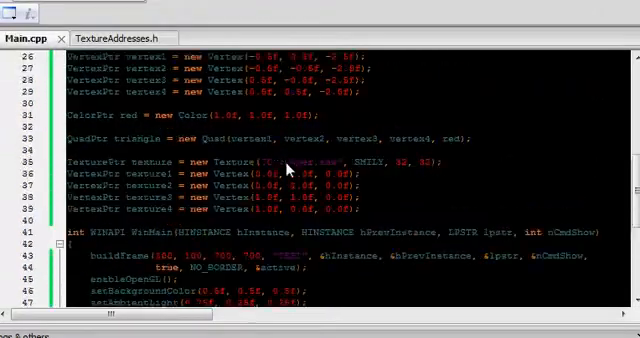
Scroll Main.cpp around the ColorPtr red line where red1, red2 and red3 are declared.
scroll("up", 3)
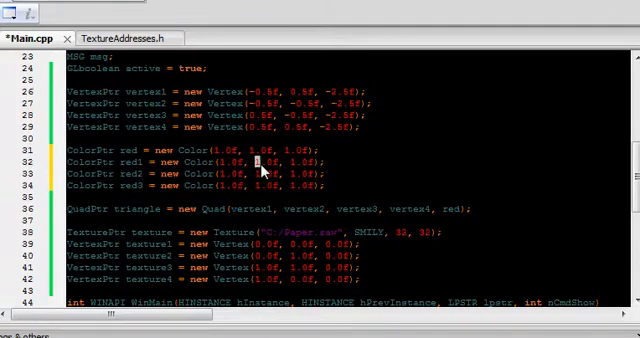
mouse_move(298, 176)
type("0")
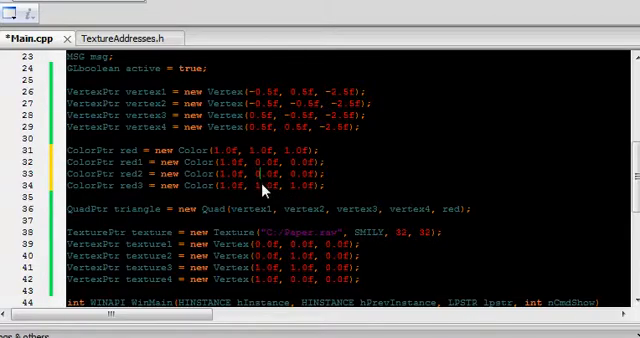
scroll("down", 3)
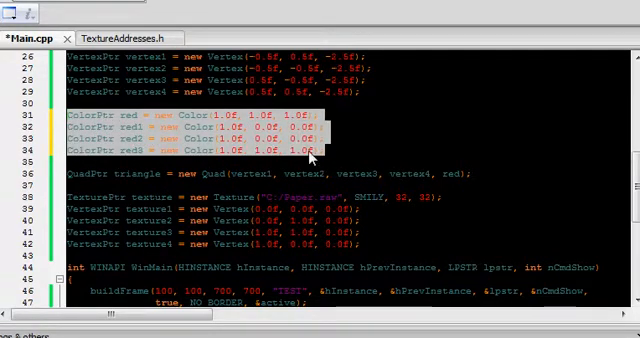
scroll("down", 3)
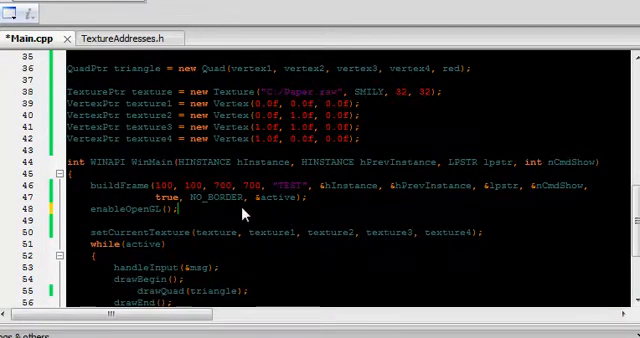
Select the triangle variable name in the QuadPtr declaration to rename it quad.
scroll("up", 3)
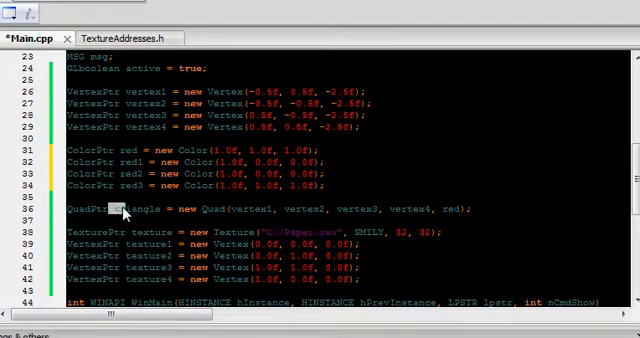
double_click(130, 212)
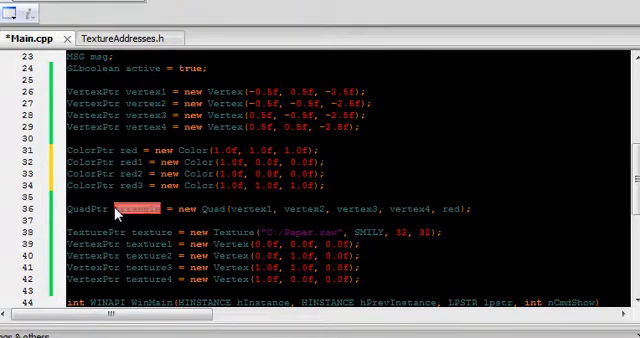
scroll("down", 3)
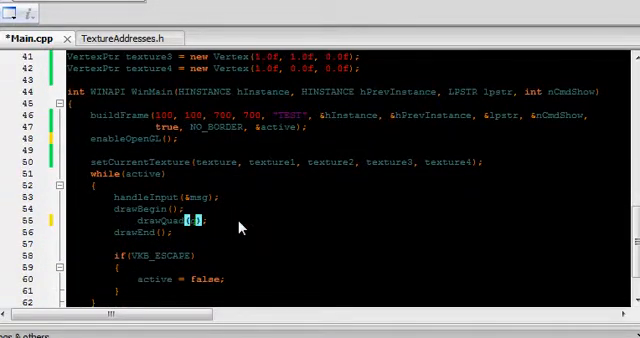
scroll("up", 3)
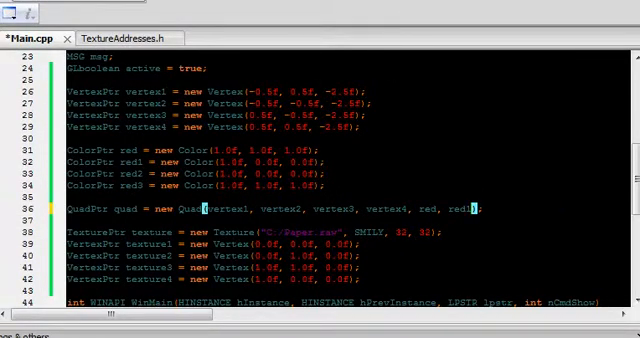
Scroll to the new Quad(...) call that takes red, red1, red2 and red3.
scroll("down", 3)
type(", red2, red3")
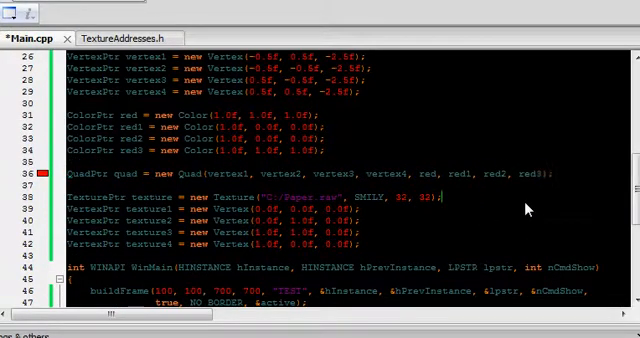
scroll("down", 3)
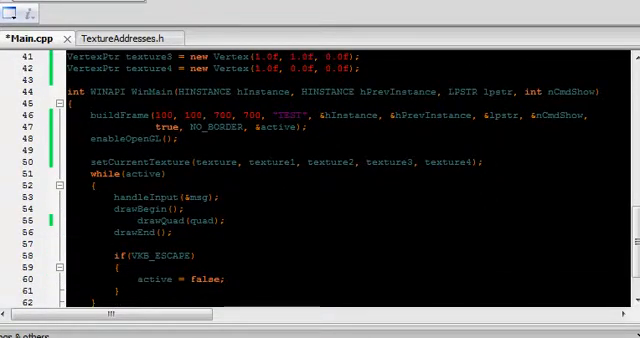
scroll("up", 3)
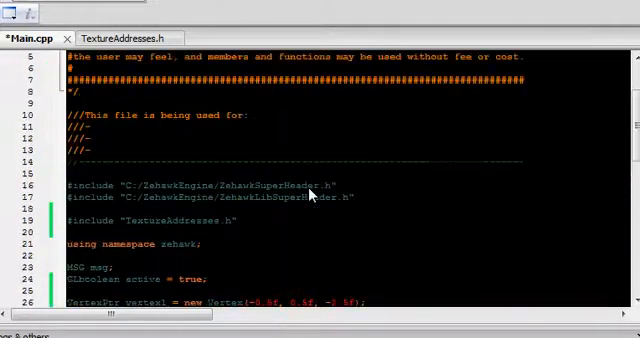
scroll("down", 3)
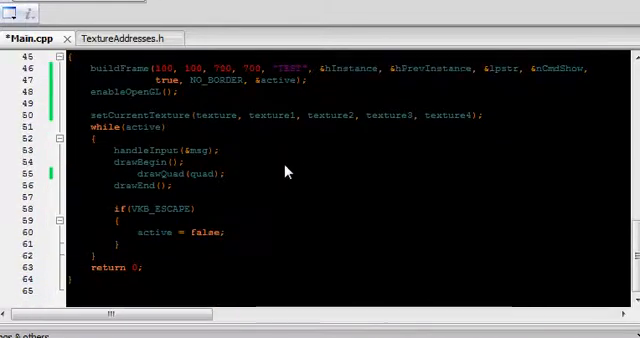
scroll("up", 3)
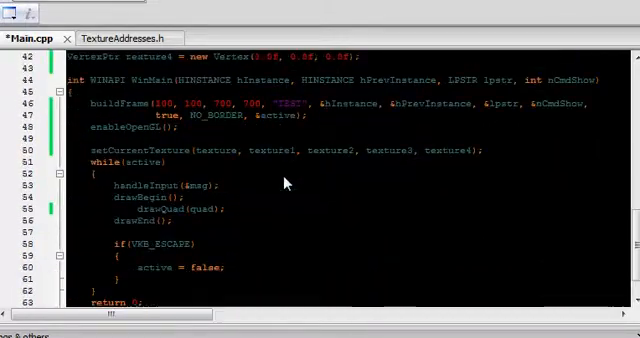
double_click(124, 126)
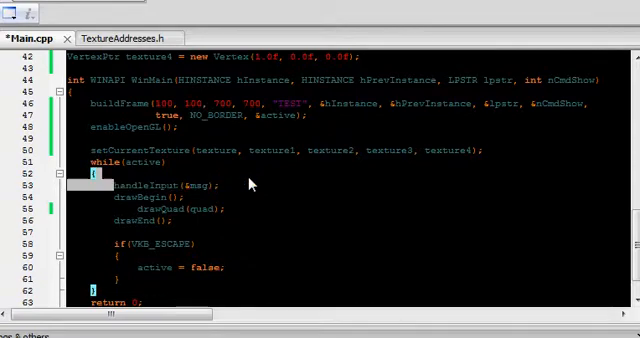
double_click(150, 184)
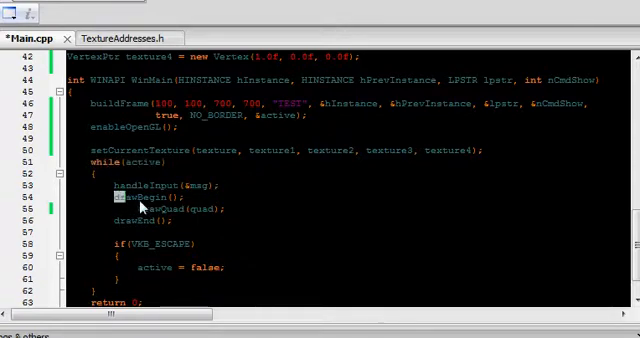
double_click(140, 208)
type("Textured")
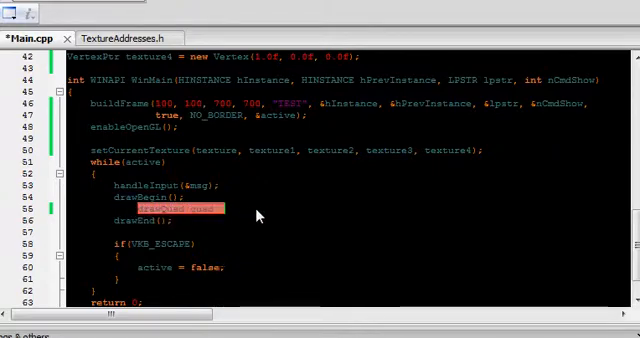
scroll("up", 3)
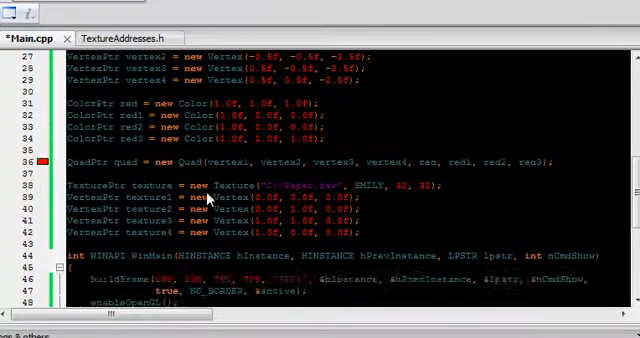
scroll("down", 3)
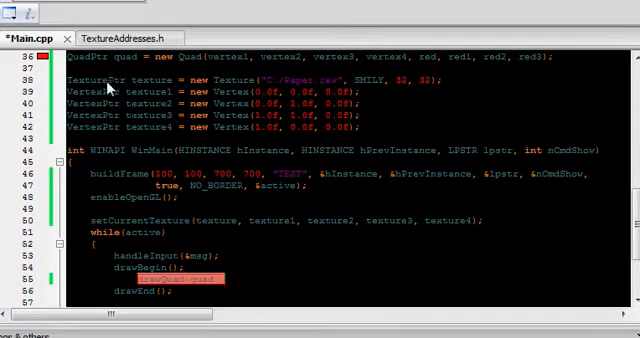
Replace VK_ESCAPE with VK_RETURN in the loop's exit condition and save Main.cpp.
scroll("down", 3)
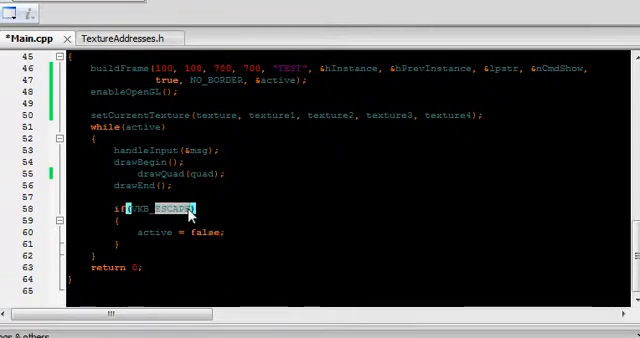
type("VKB_RETURN")
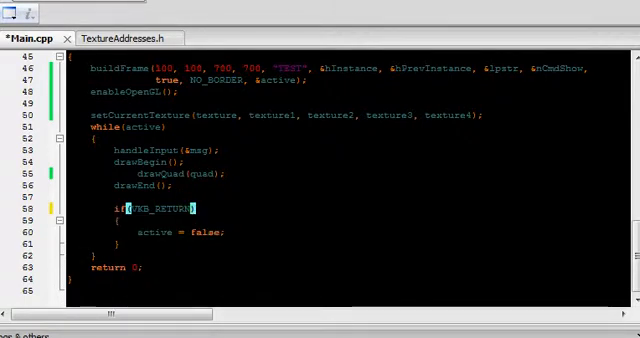
key("ctrl+s")
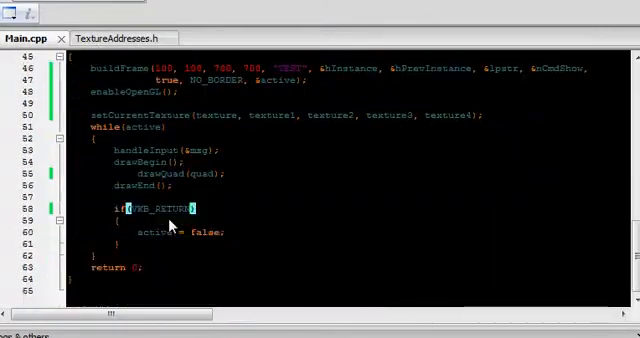
scroll("up", 3)
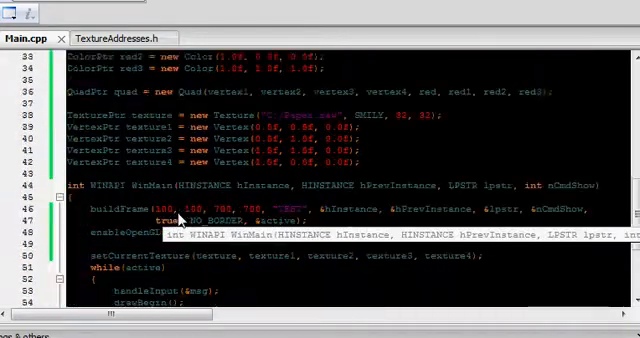
scroll("down", 3)
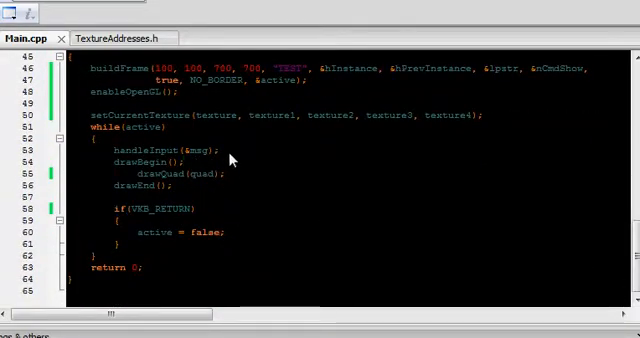
scroll("up", 3)
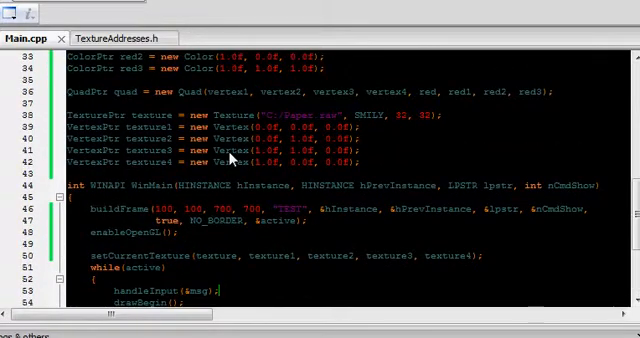